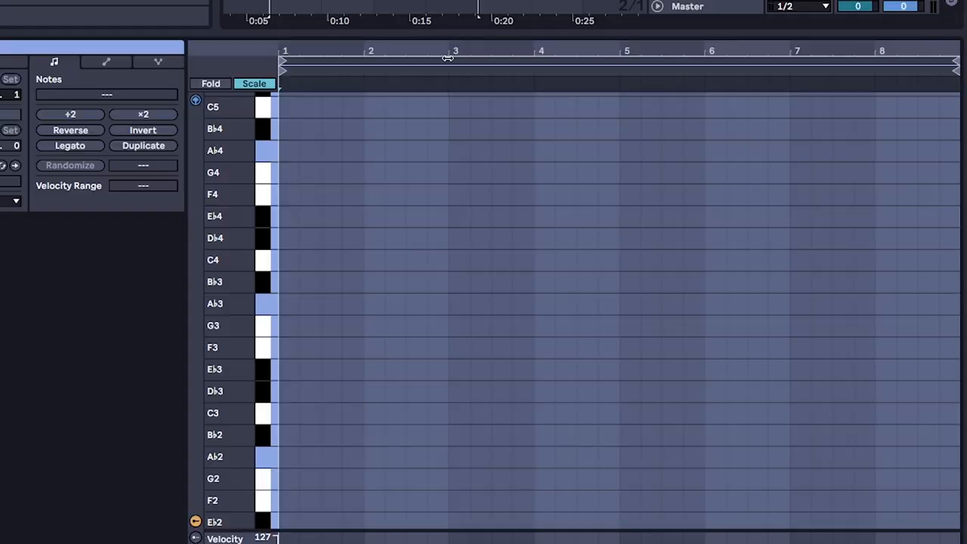
Scroll the 'granulator' search results and load Granulator II onto the track
left_click(288, 223)
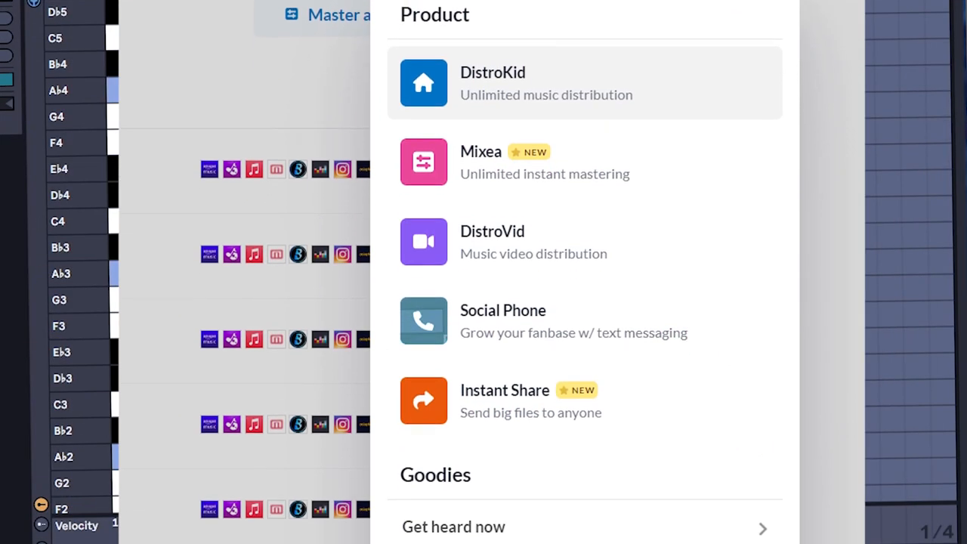
scroll("down", 3)
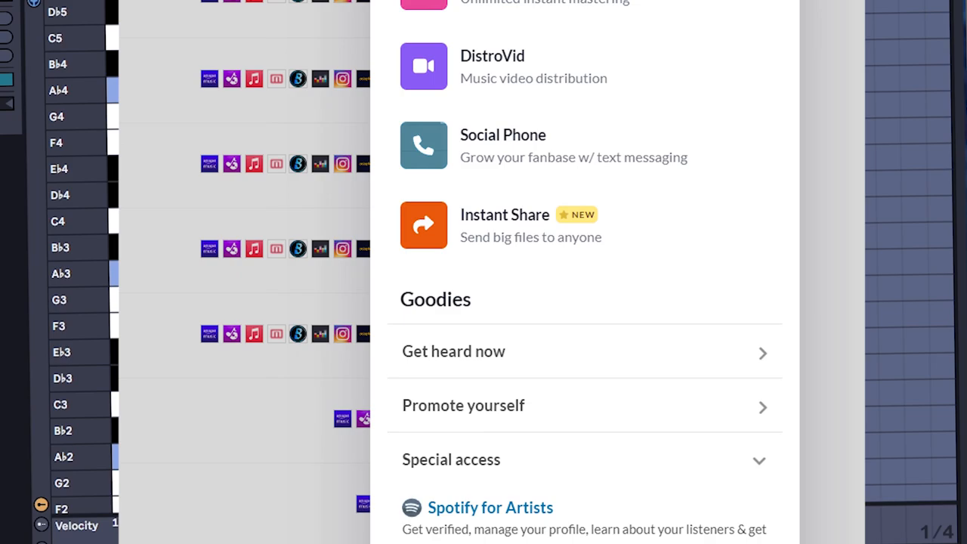
scroll("down", 3)
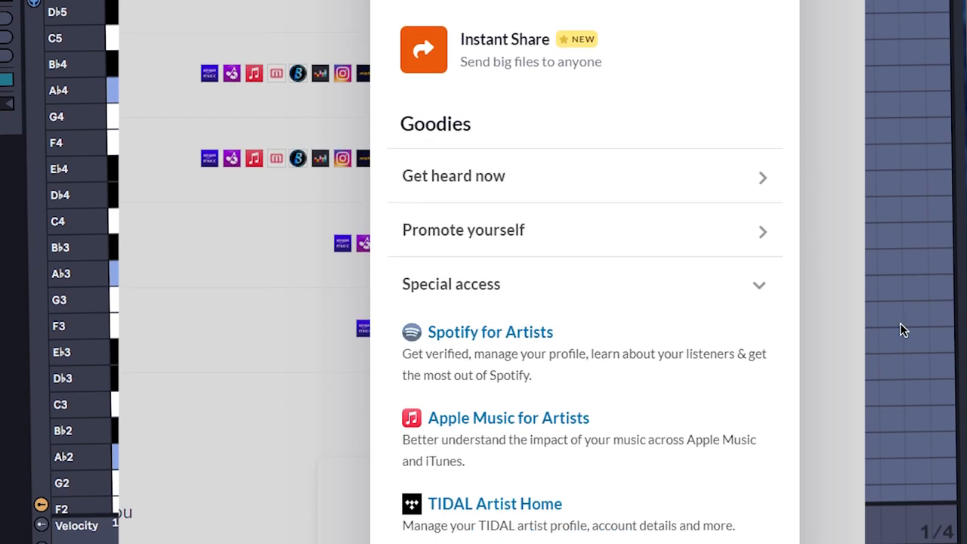
scroll("down", 3)
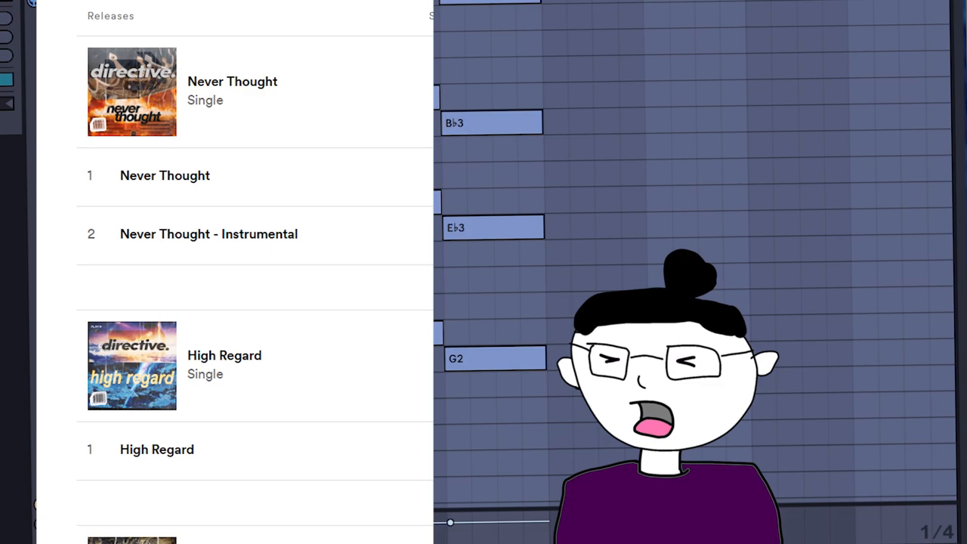
scroll("down", 3)
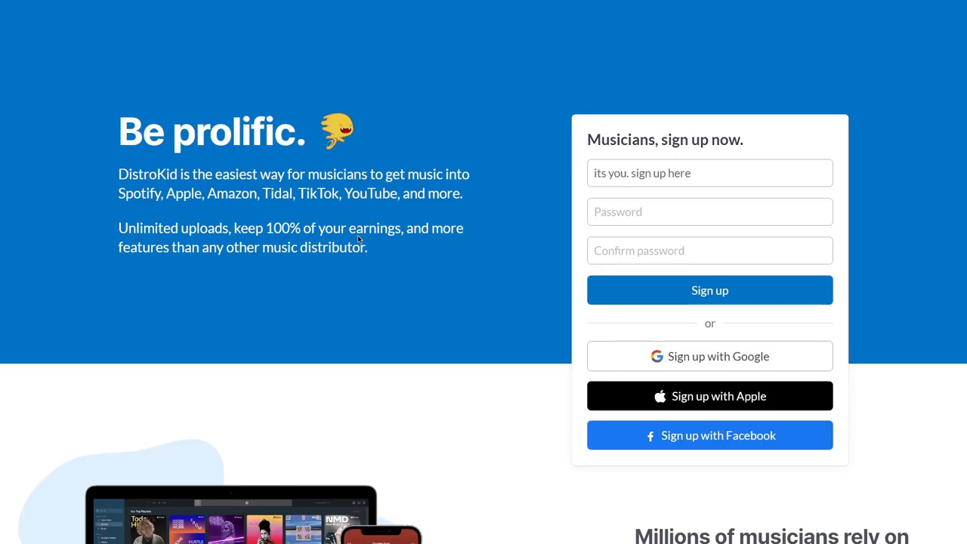
scroll("down", 3)
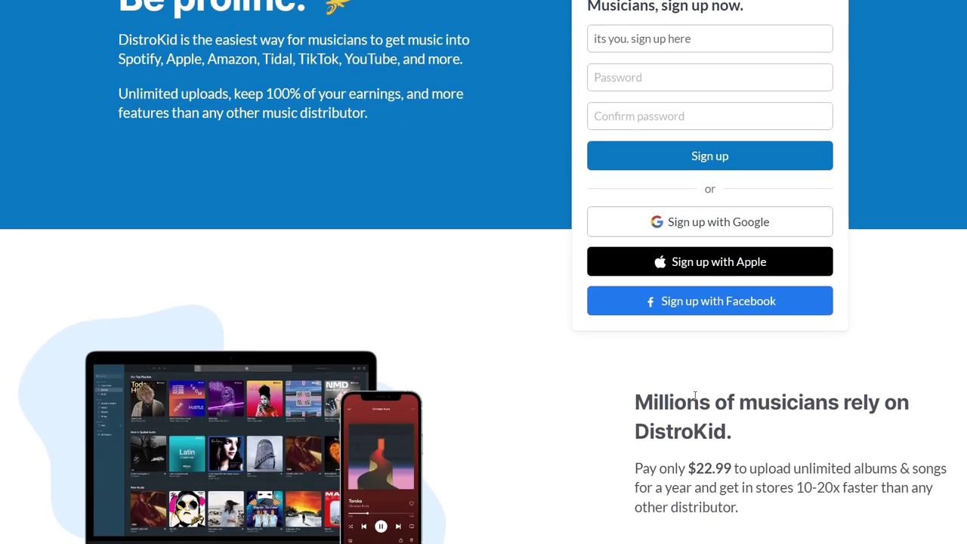
scroll("down", 3)
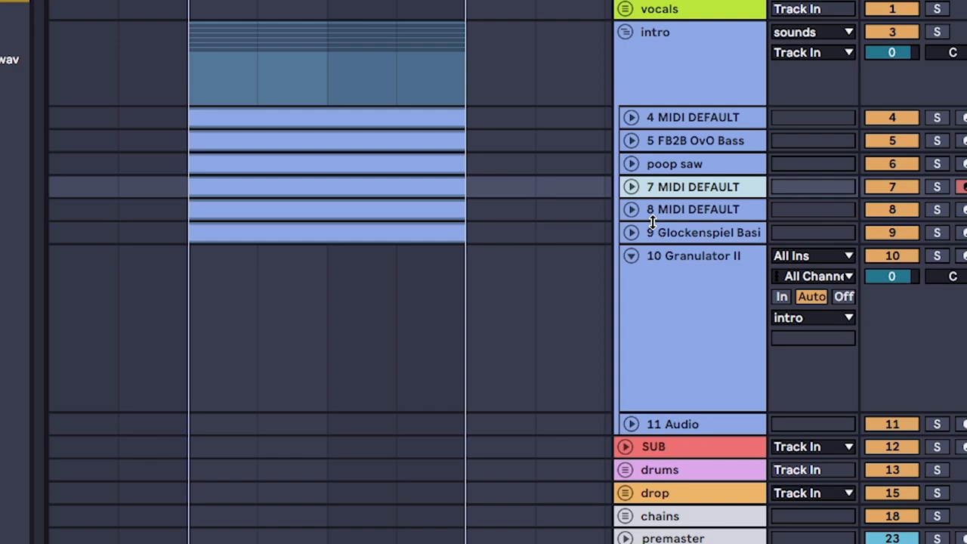
mouse_move(714, 312)
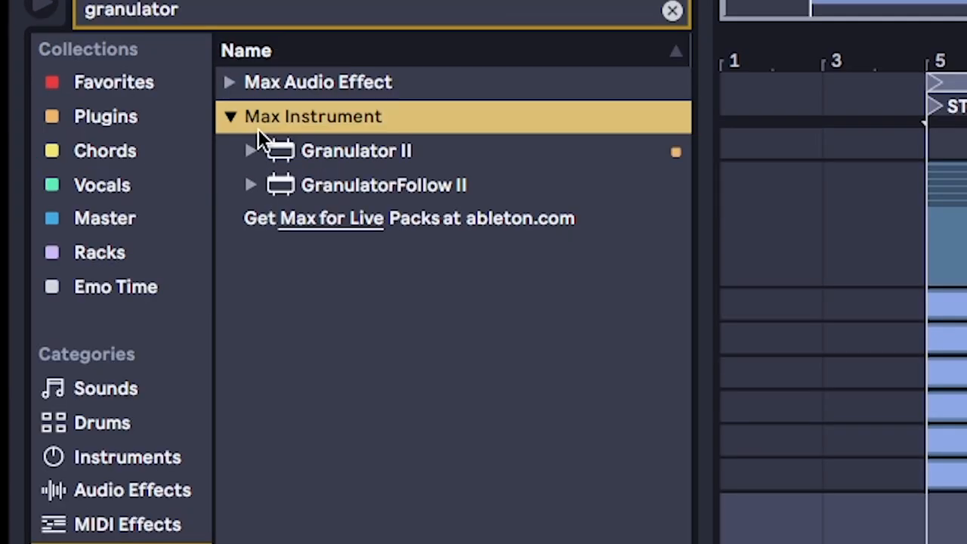
left_click(355, 150)
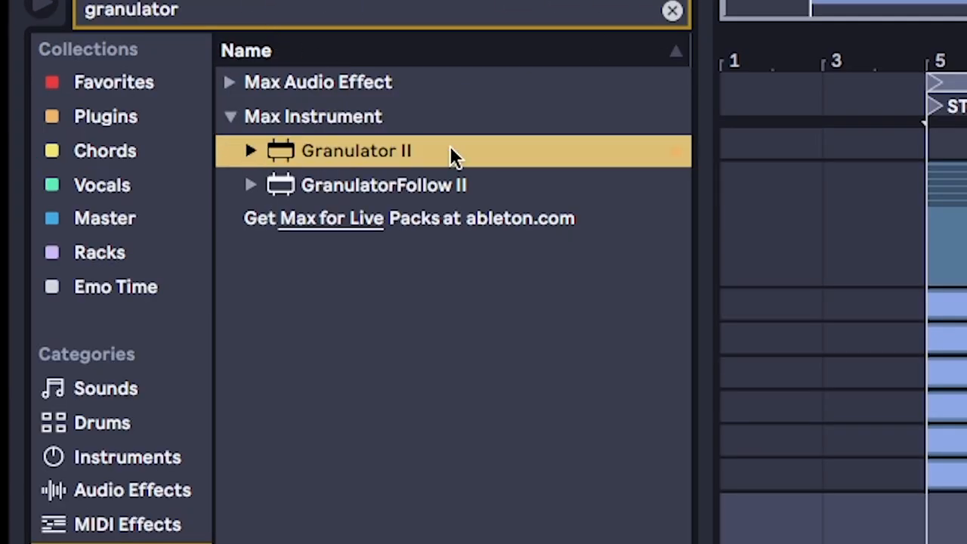
double_click(345, 150)
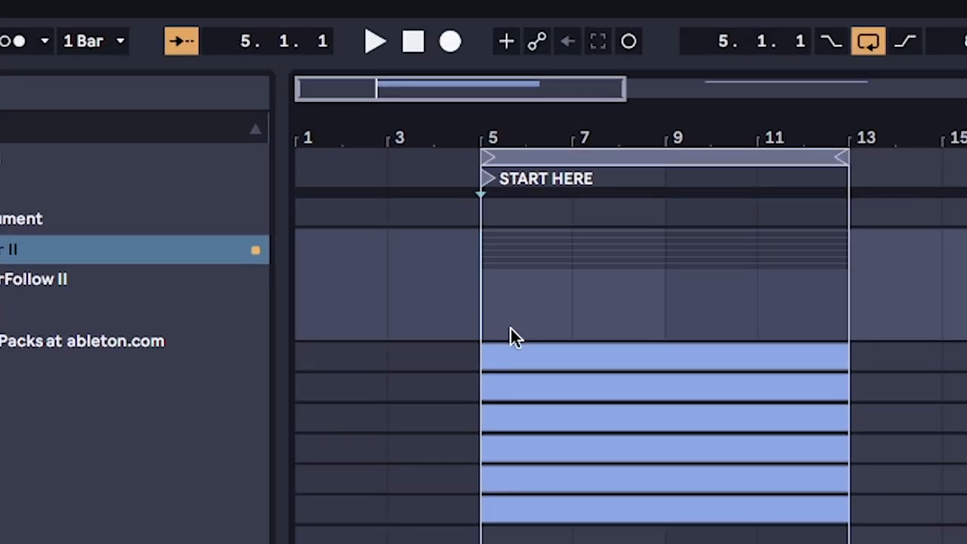
left_click(871, 41)
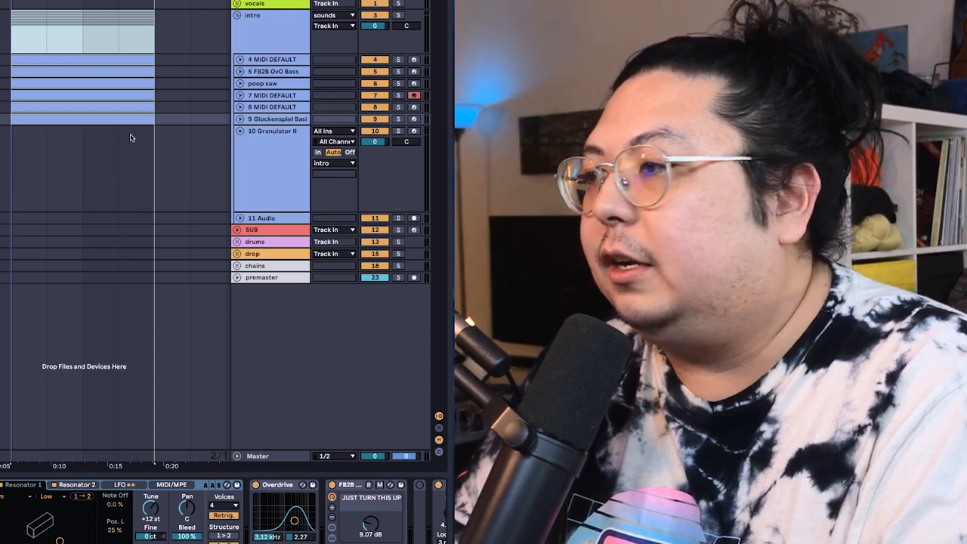
mouse_move(52, 181)
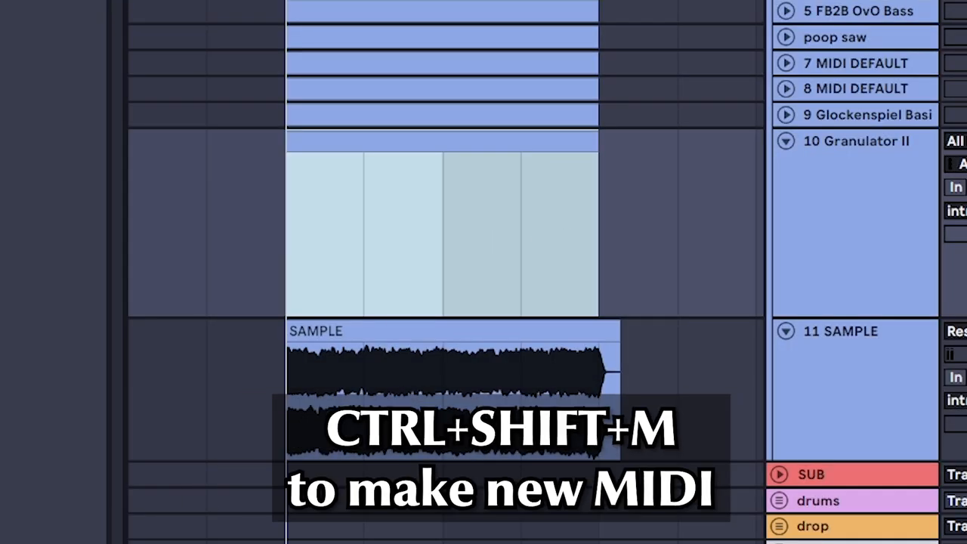
Insert an empty MIDI clip on the Granulator II track with Ctrl+Shift+M and enlarge the note rows
key("ctrl+shift+m")
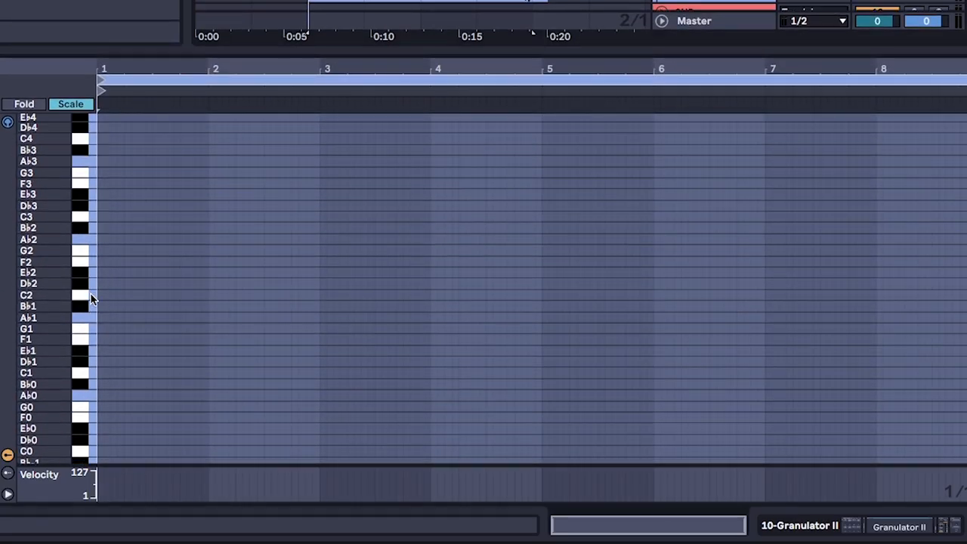
left_click(23, 105)
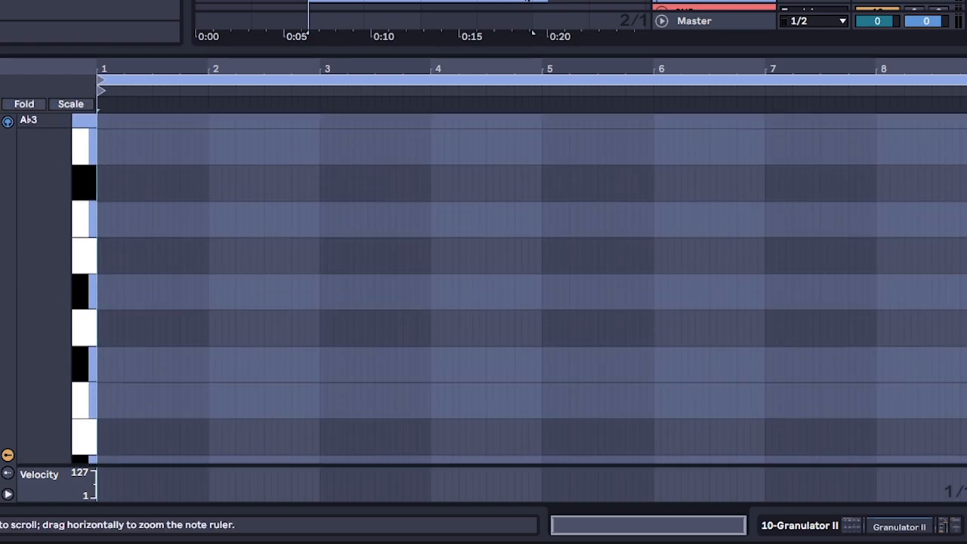
left_click_drag(98, 282, 888, 282)
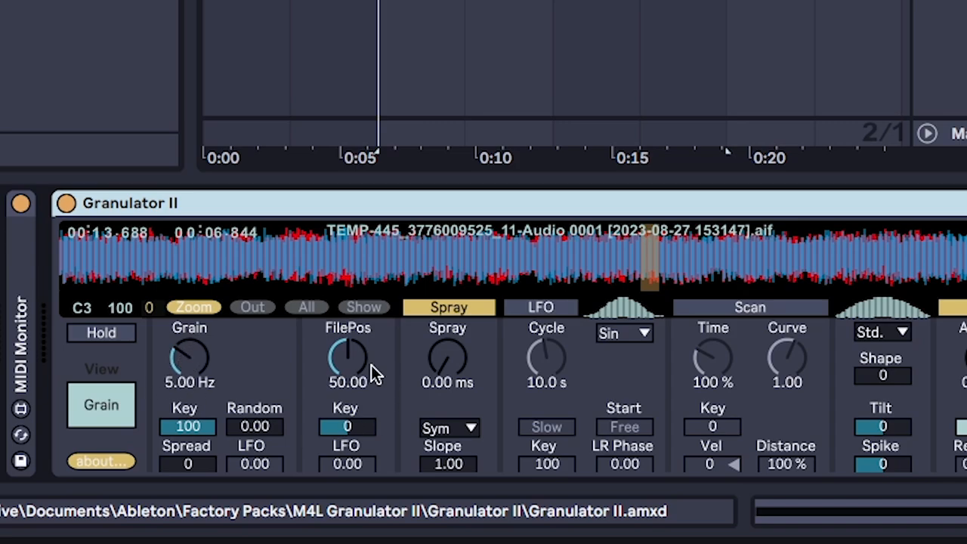
mouse_move(408, 403)
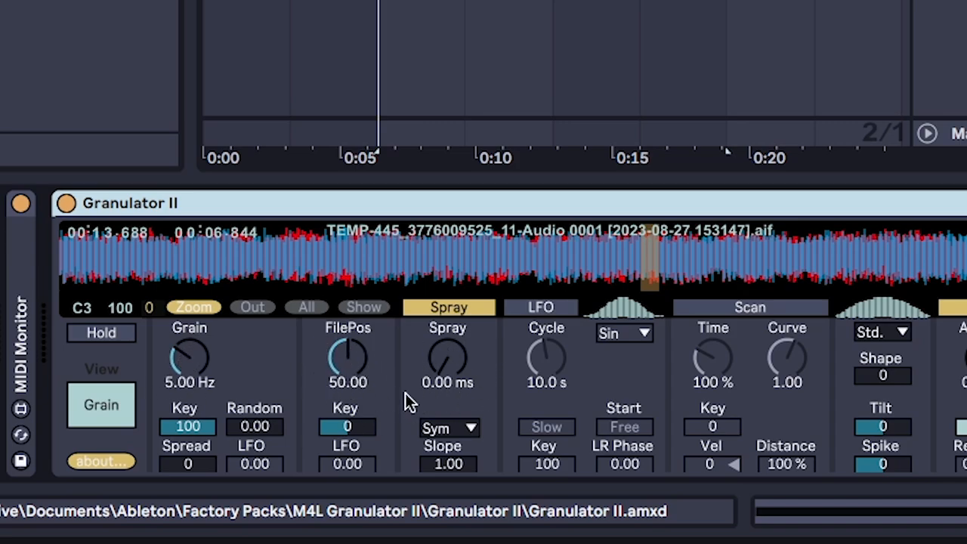
mouse_move(437, 368)
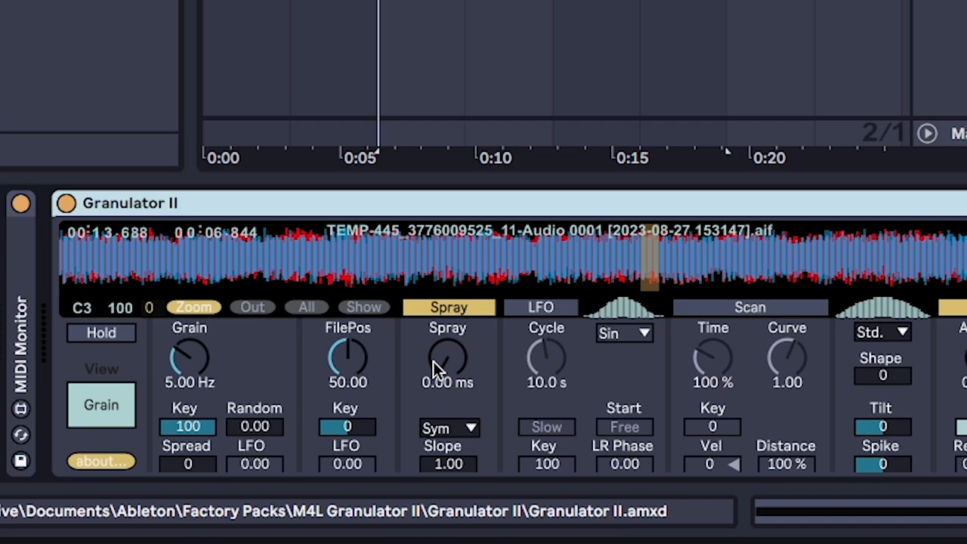
mouse_move(260, 372)
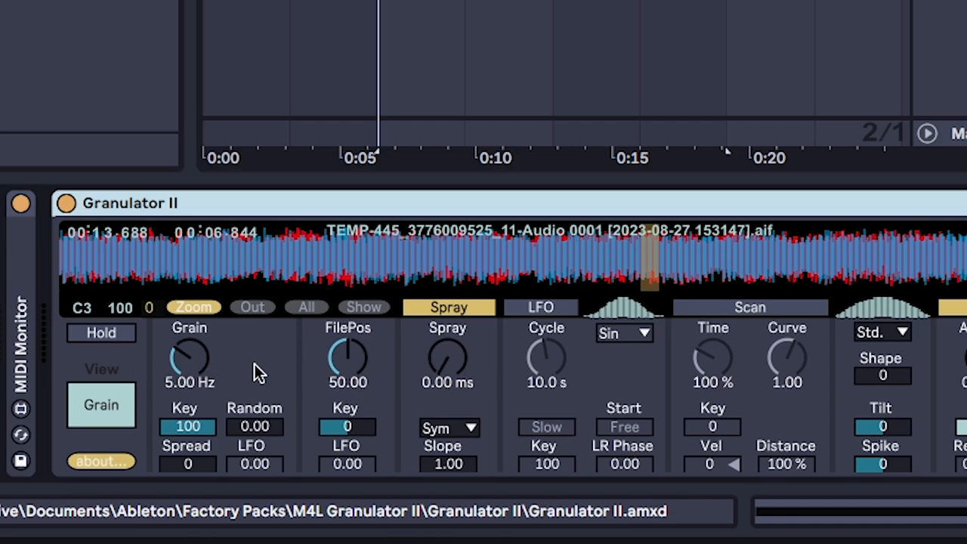
mouse_move(248, 383)
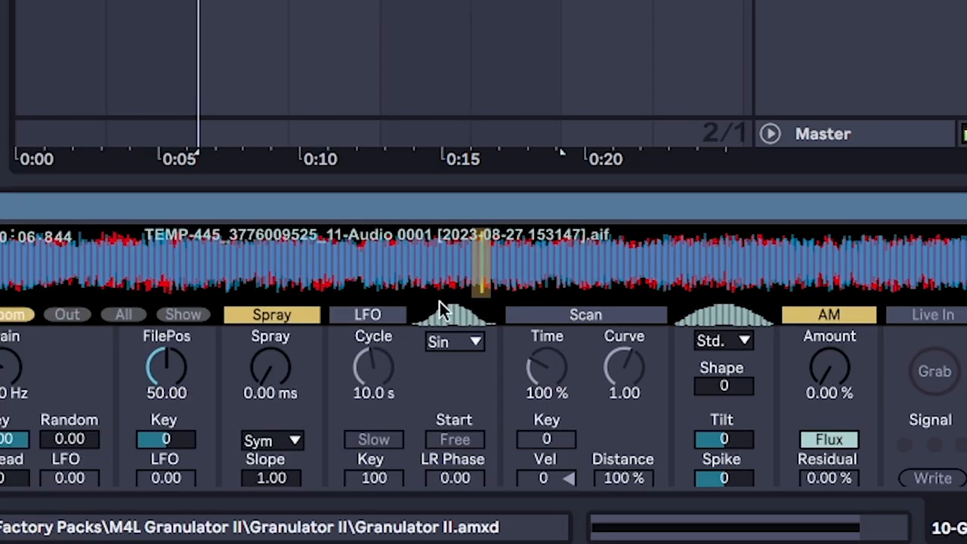
mouse_move(451, 280)
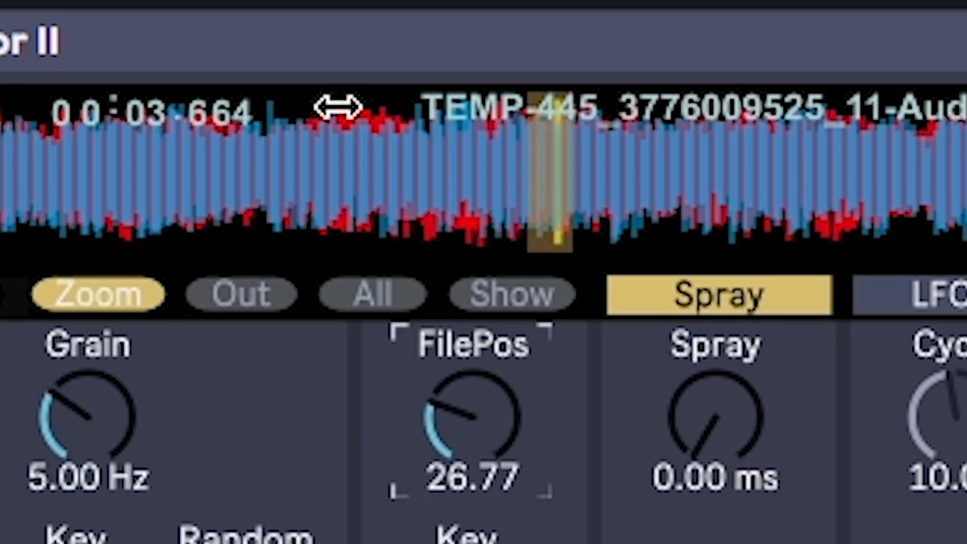
mouse_move(147, 409)
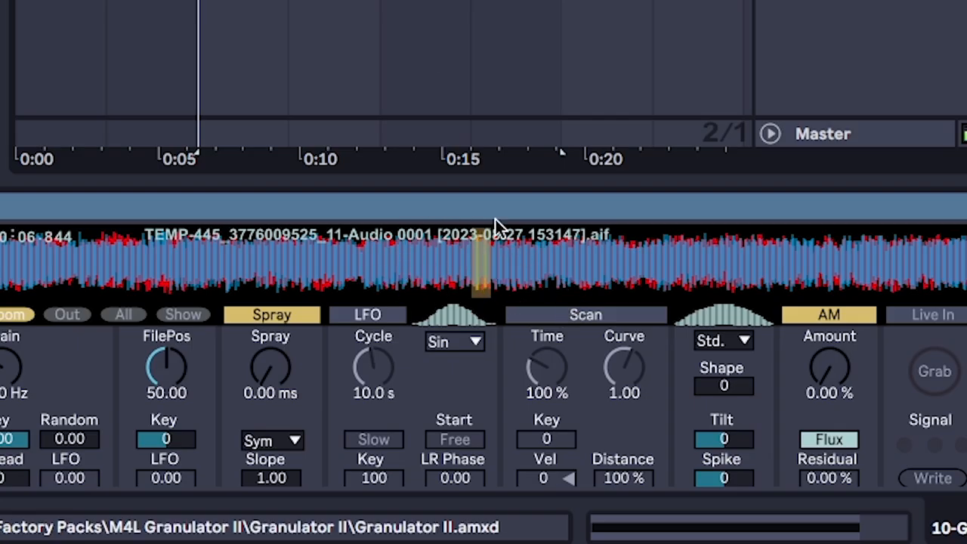
mouse_move(493, 255)
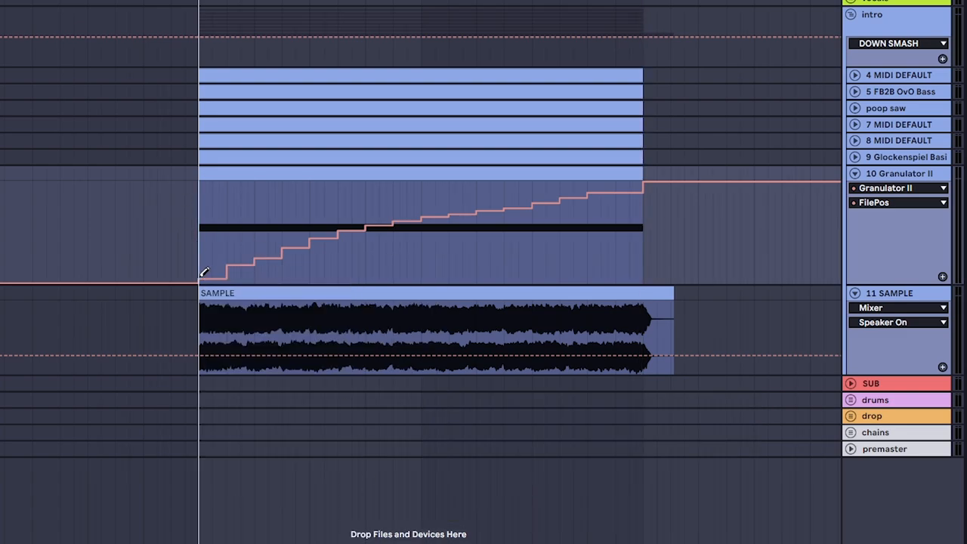
Draw a rising staircase of FilePos automation across the intro clip
left_click_drag(204, 272, 541, 204)
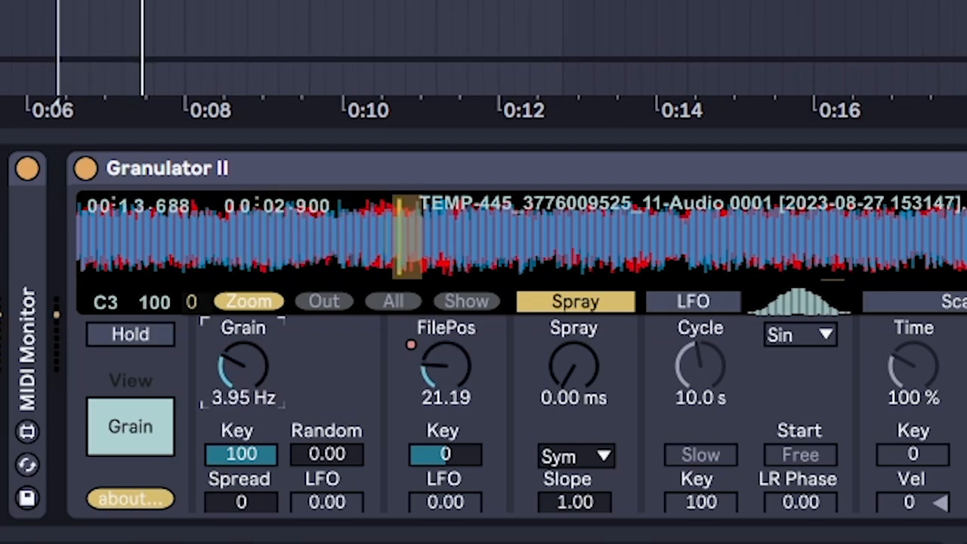
Raise the Granulator II Grain knob during playback, pushing it up to 130 Hz
left_click_drag(243, 370, 243, 340)
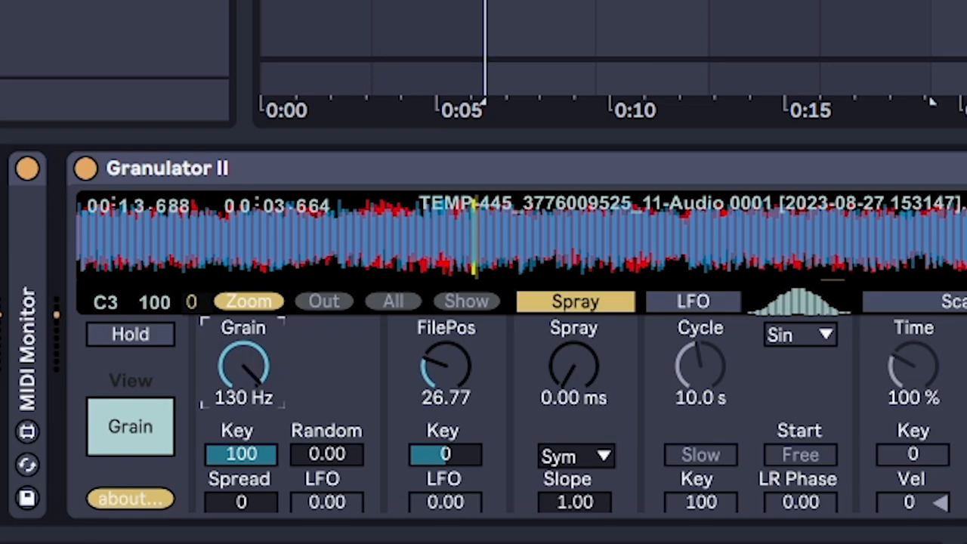
left_click_drag(244, 370, 244, 355)
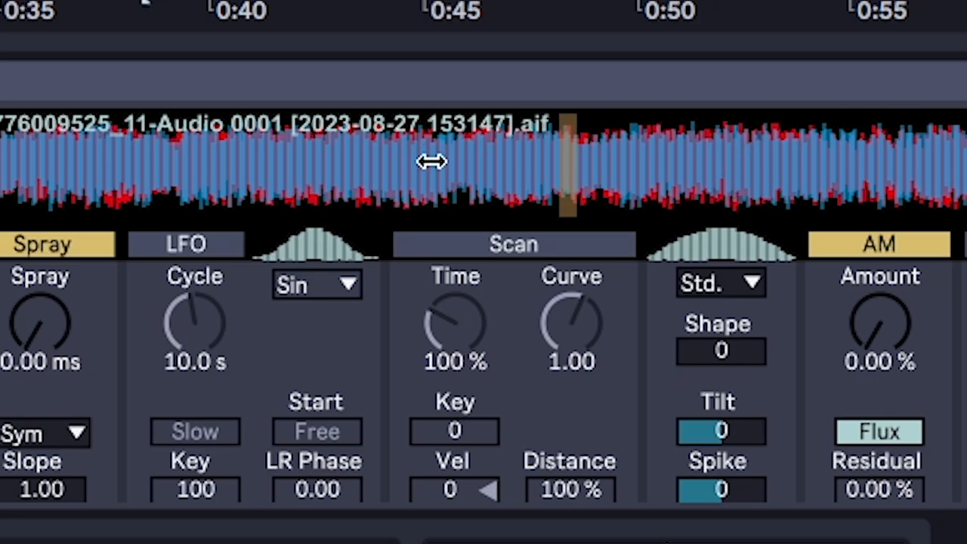
mouse_move(52, 355)
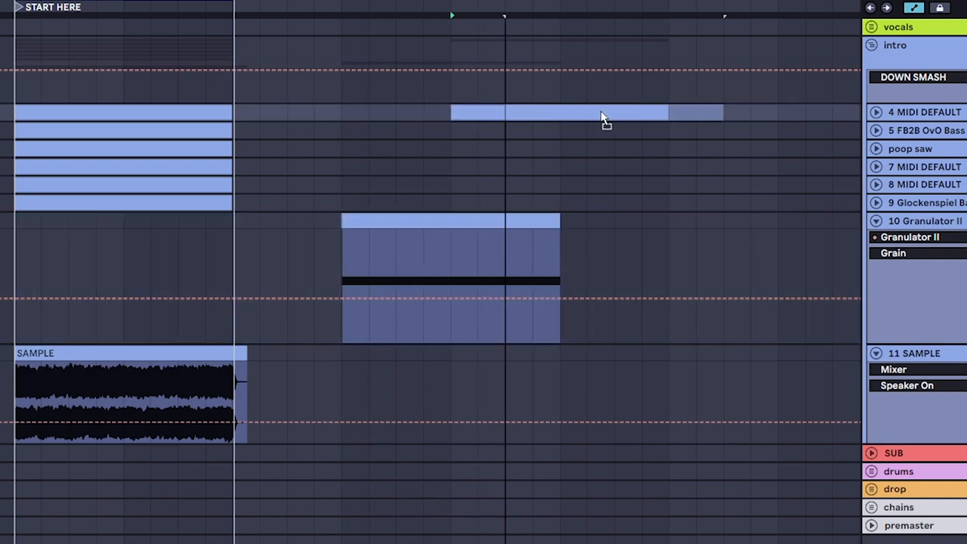
Copy the bass clip forward into the new section
left_click_drag(585, 111, 805, 112)
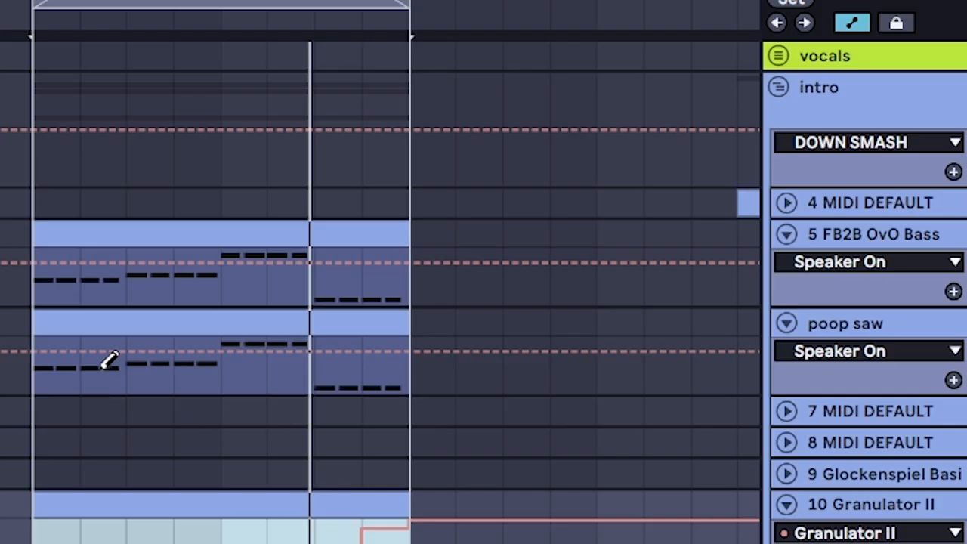
mouse_move(600, 257)
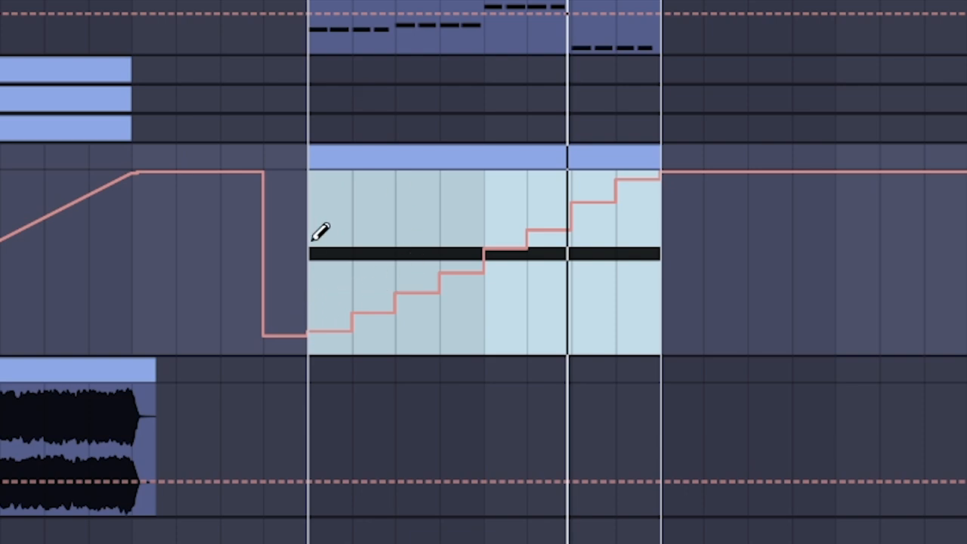
mouse_move(412, 260)
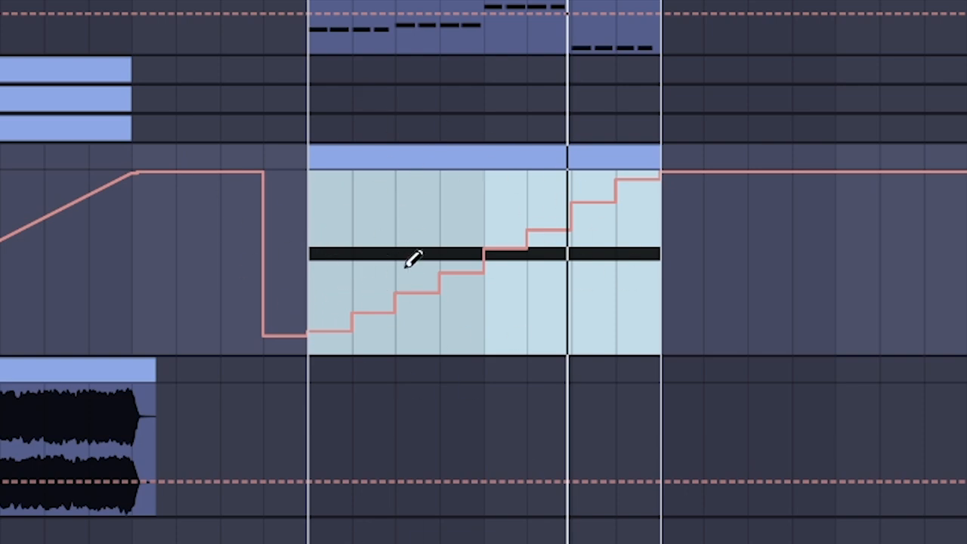
mouse_move(393, 268)
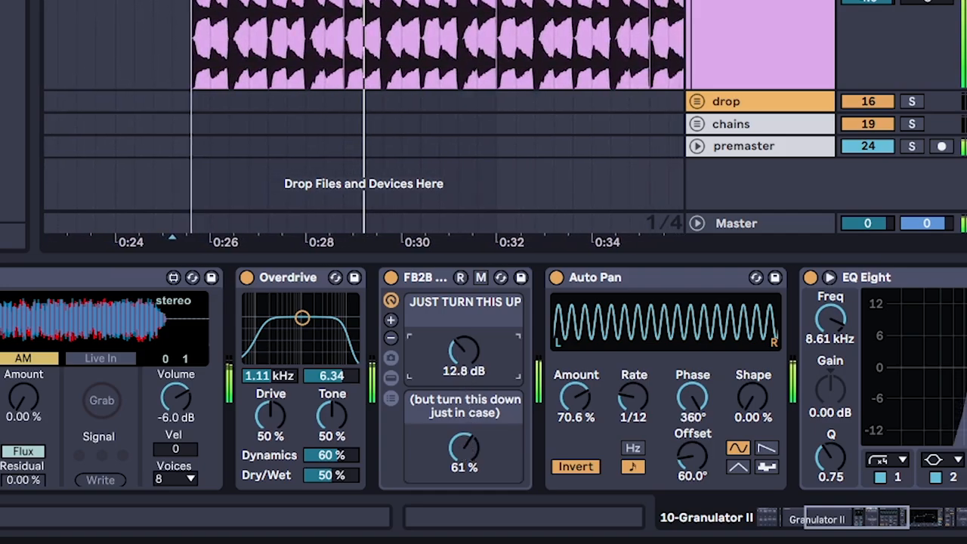
Adjust a Granulator II knob, leaving grain rate at 6.91 Hz and spray near 1.94 ms
left_click_drag(464, 450, 464, 465)
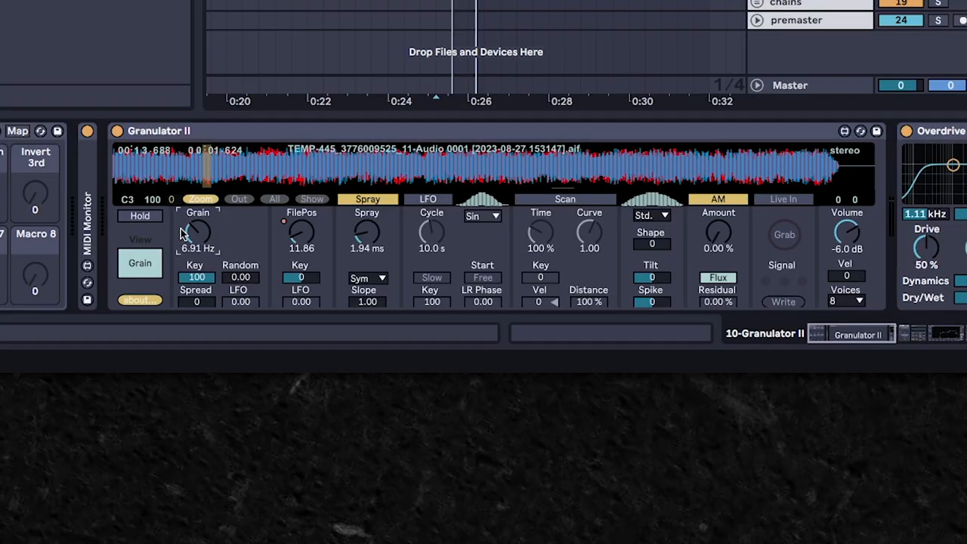
Shorten Granulator II's spray toward 1.5 ms and set the grain rate to 6.91 Hz
left_click_drag(367, 227, 367, 242)
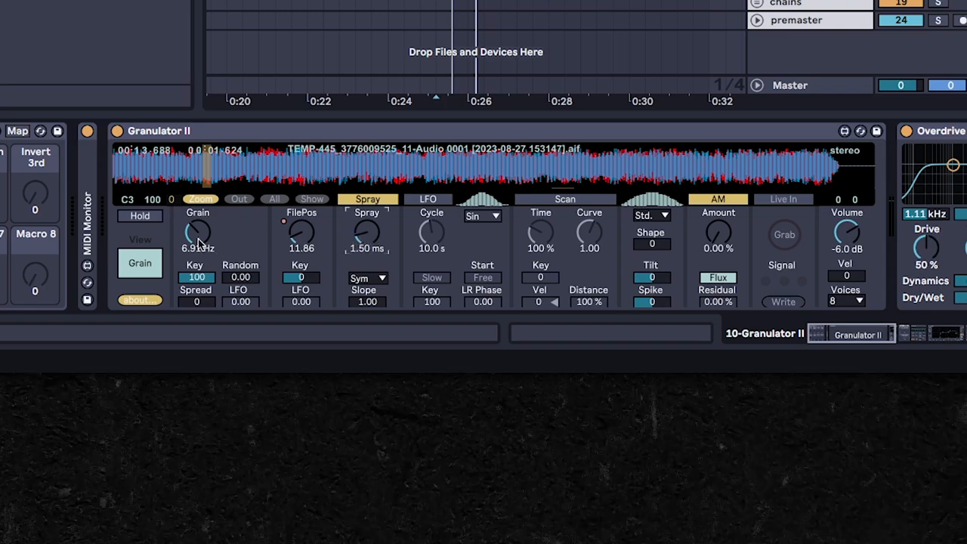
left_click_drag(197, 233, 197, 223)
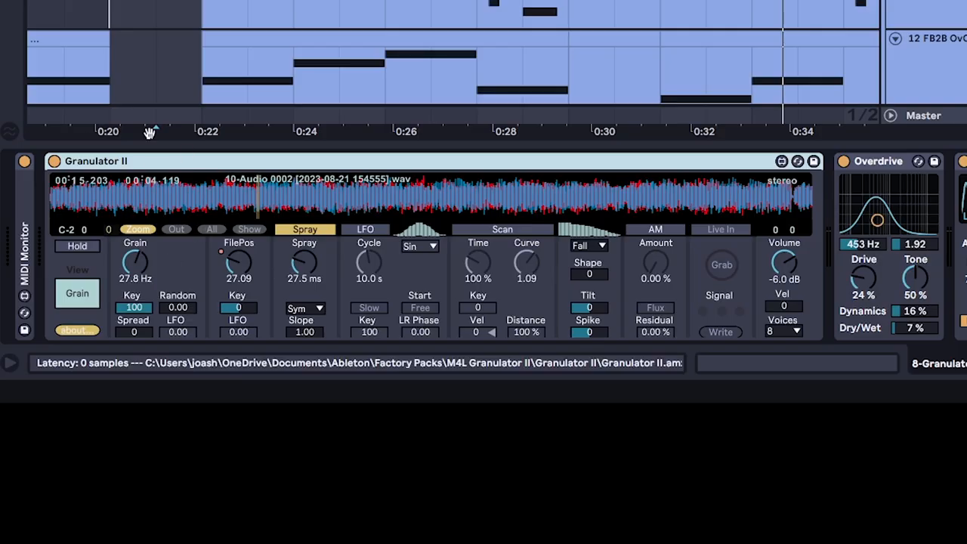
mouse_move(240, 167)
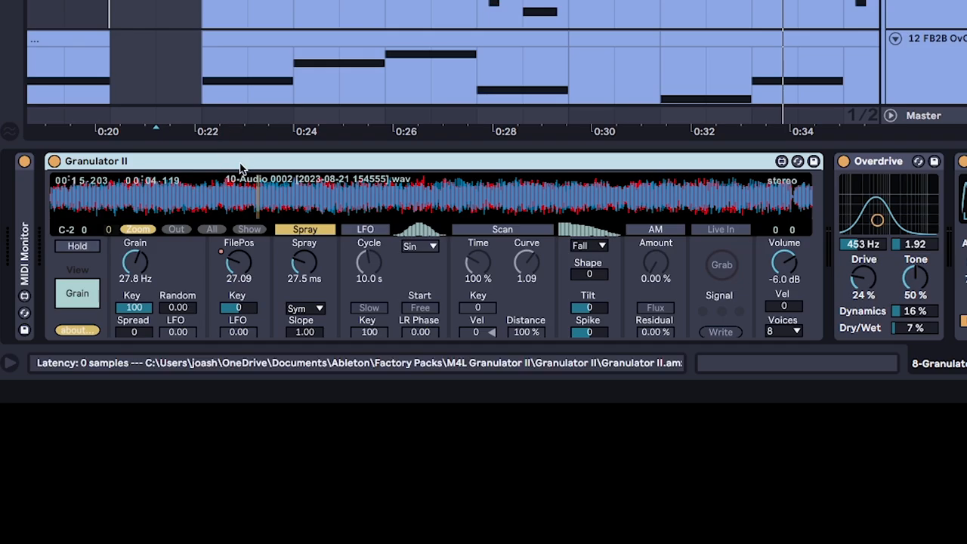